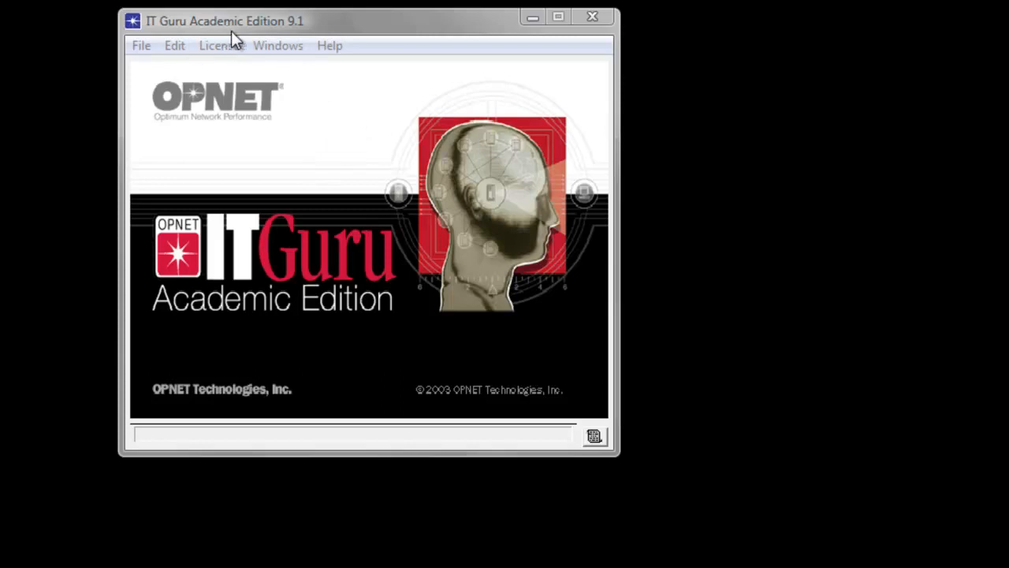
mouse_move(373, 66)
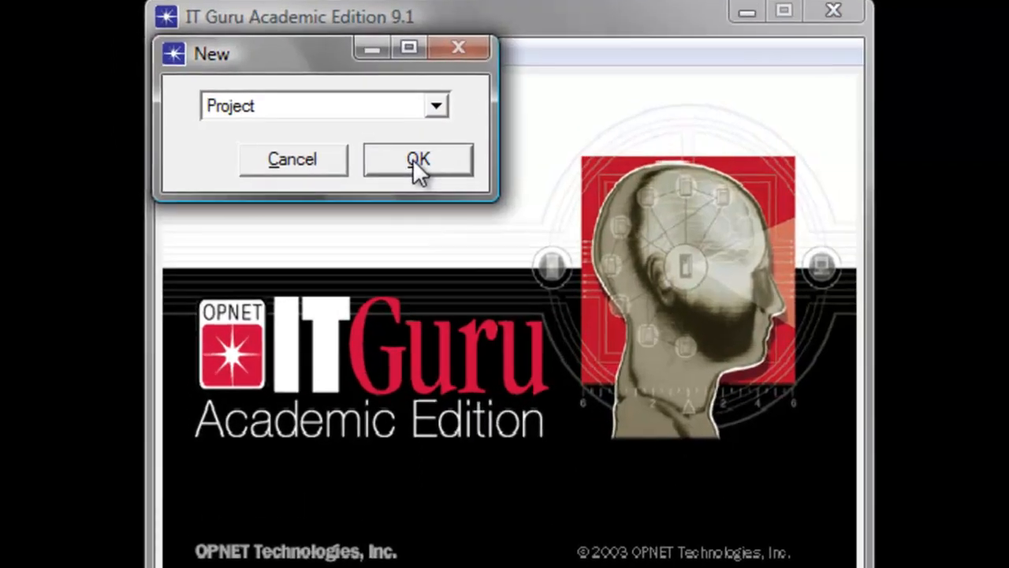
- Create a new Project, bringing up the project1/scenario1 naming dialog
left_click(417, 159)
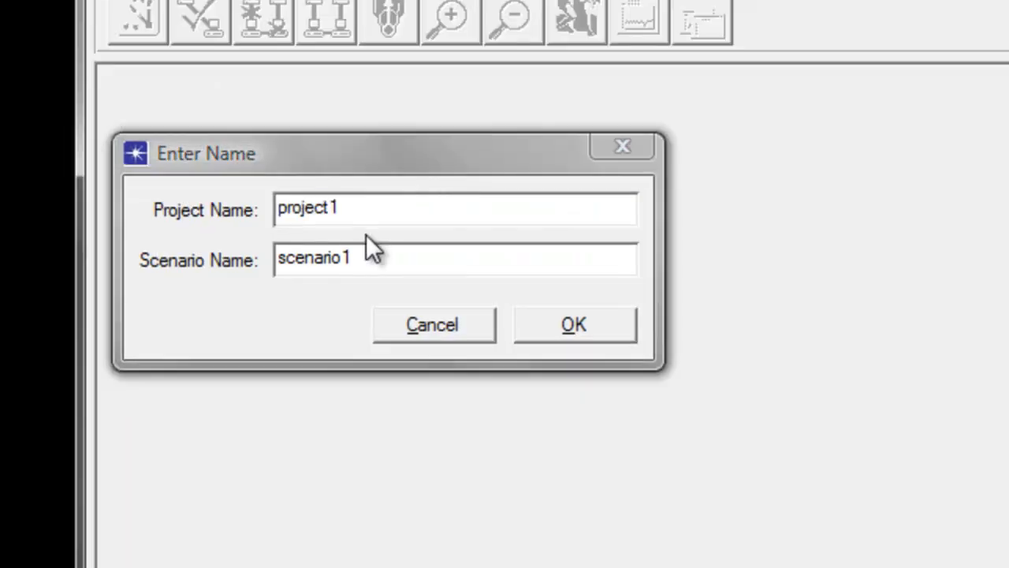
- Name the project lastname_lab8 and the scenario RIP
type("lastname_lab8")
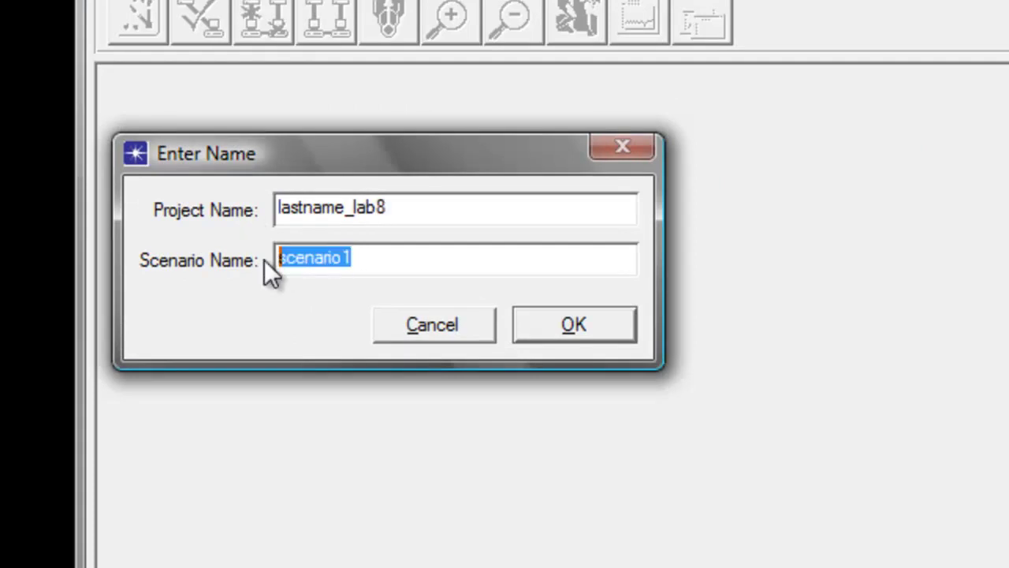
type("R")
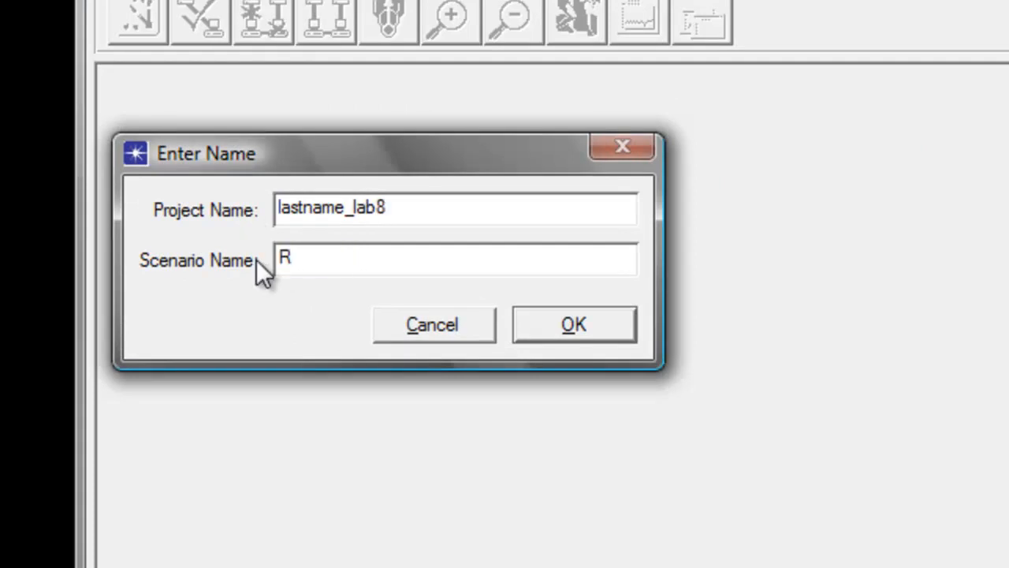
left_click(574, 324)
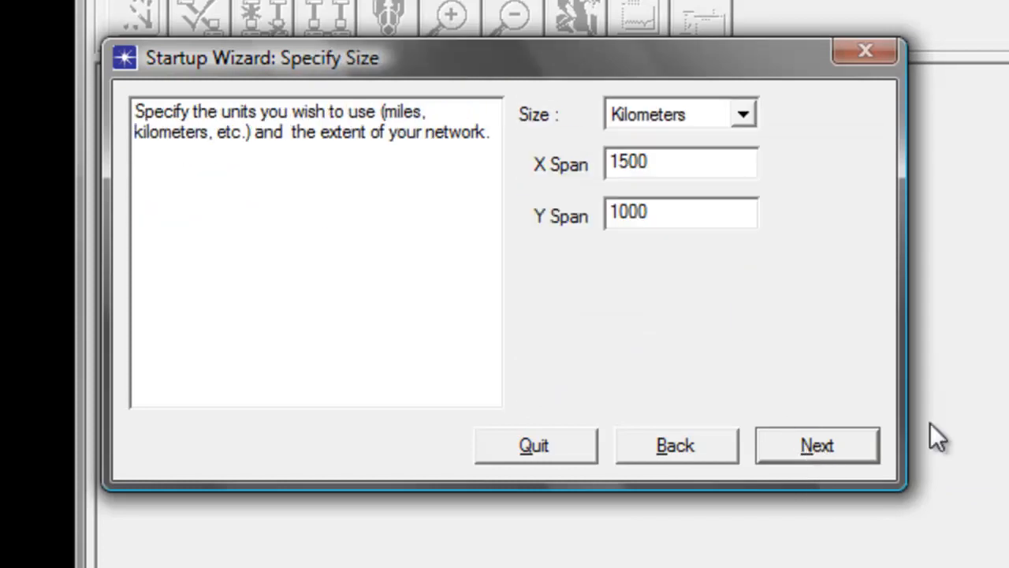
mouse_move(832, 453)
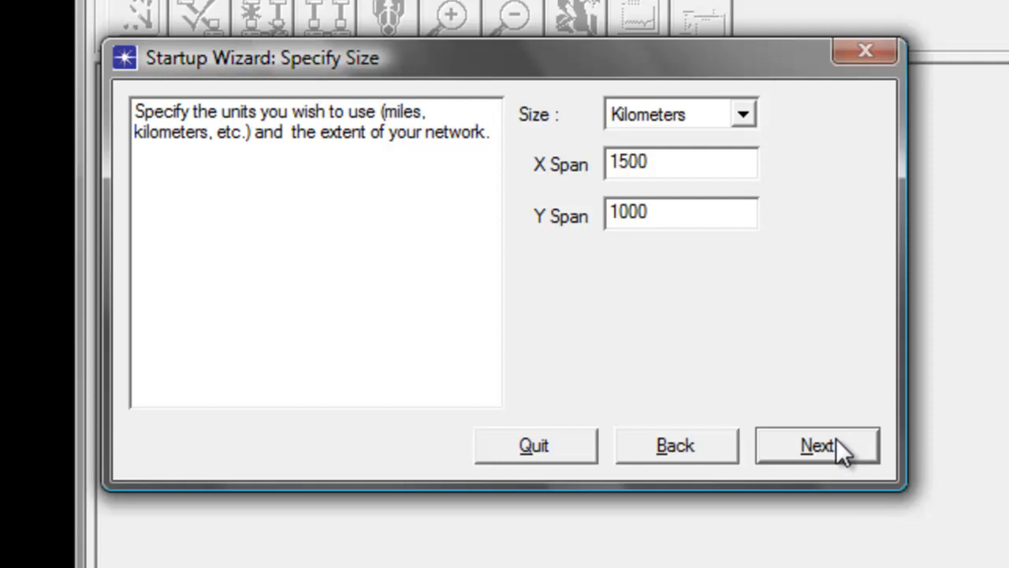
- Accept the 1500 x 1000 km network size and finish the Startup Wizard
left_click(817, 445)
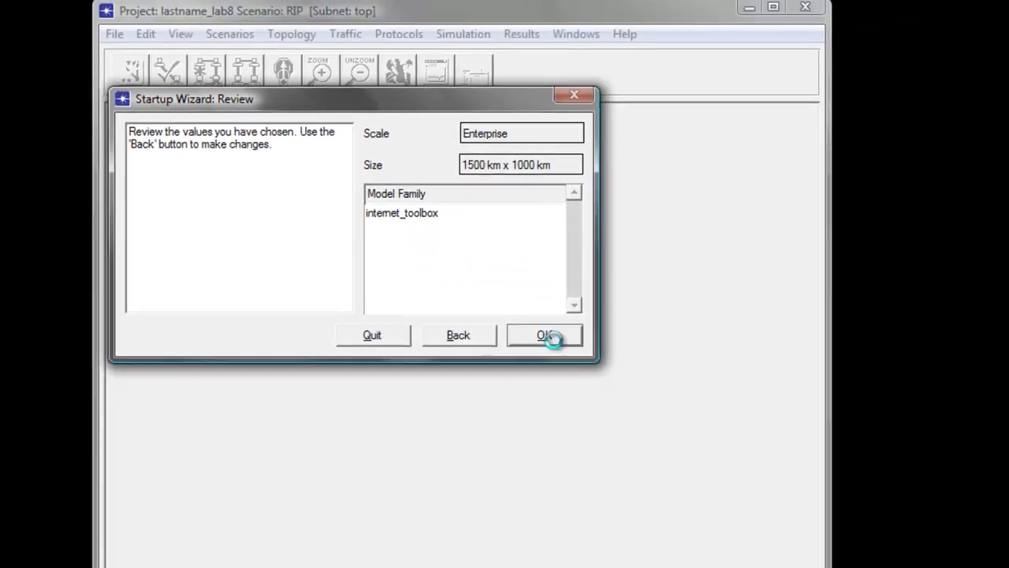
left_click(544, 335)
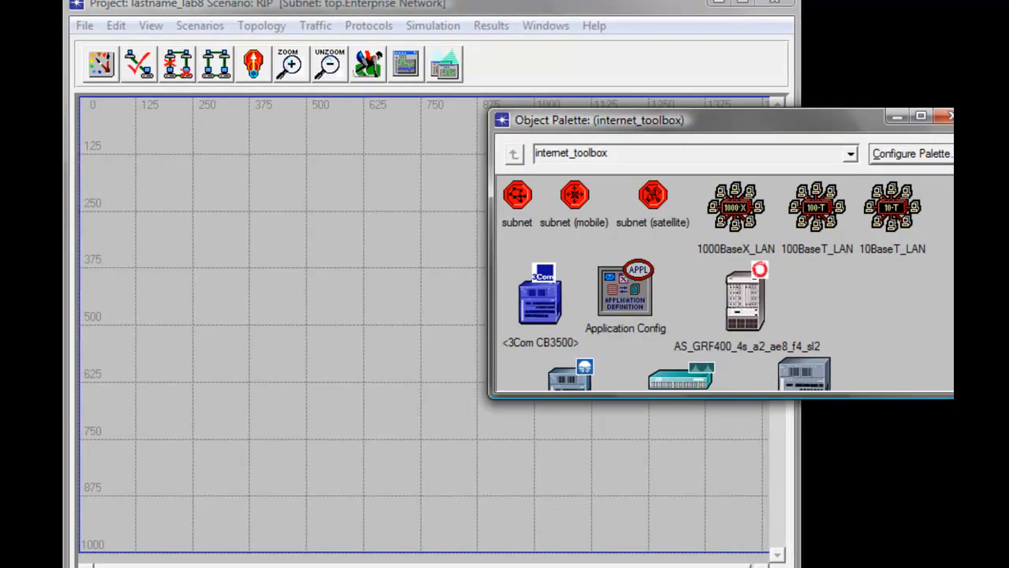
- Place four routers and join node_1 to node_2 with a PPP_DS1 link
scroll("down", 3)
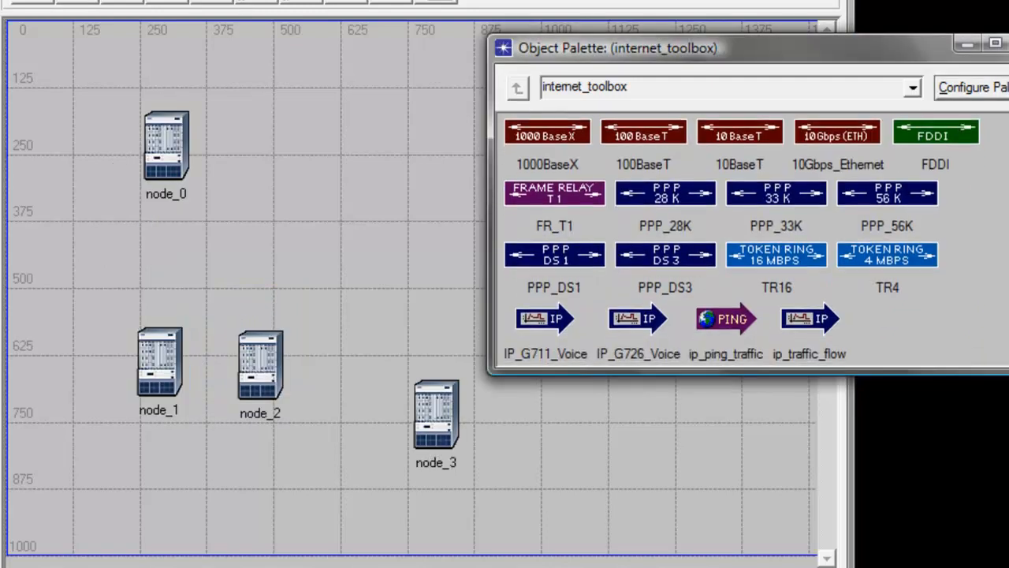
scroll("up", 3)
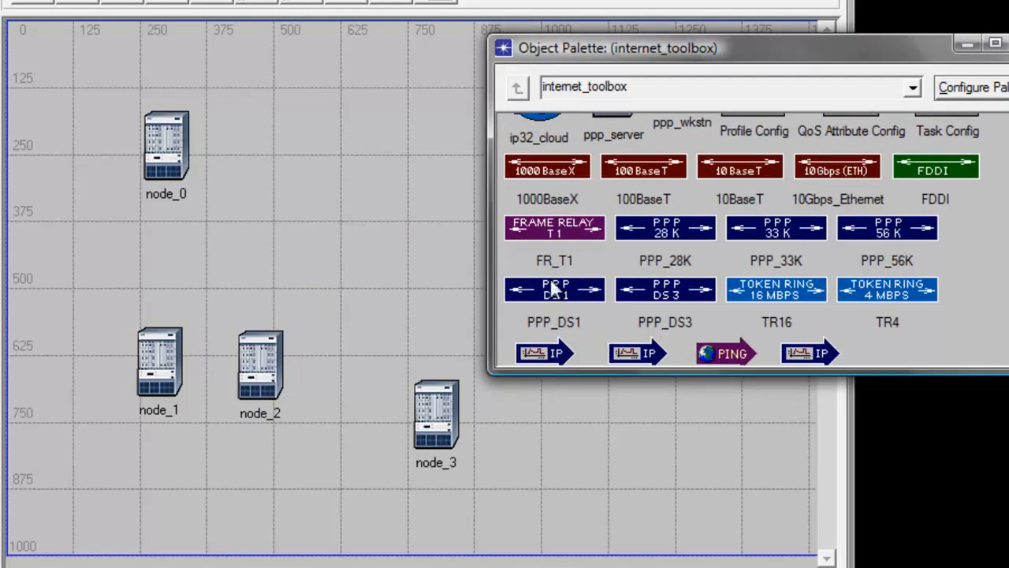
mouse_move(554, 289)
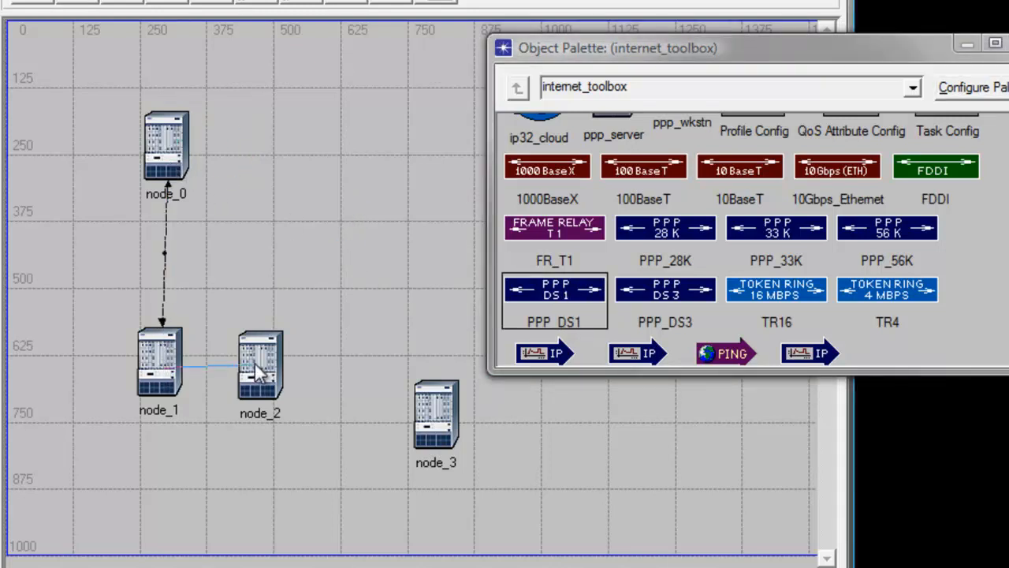
left_click(436, 418)
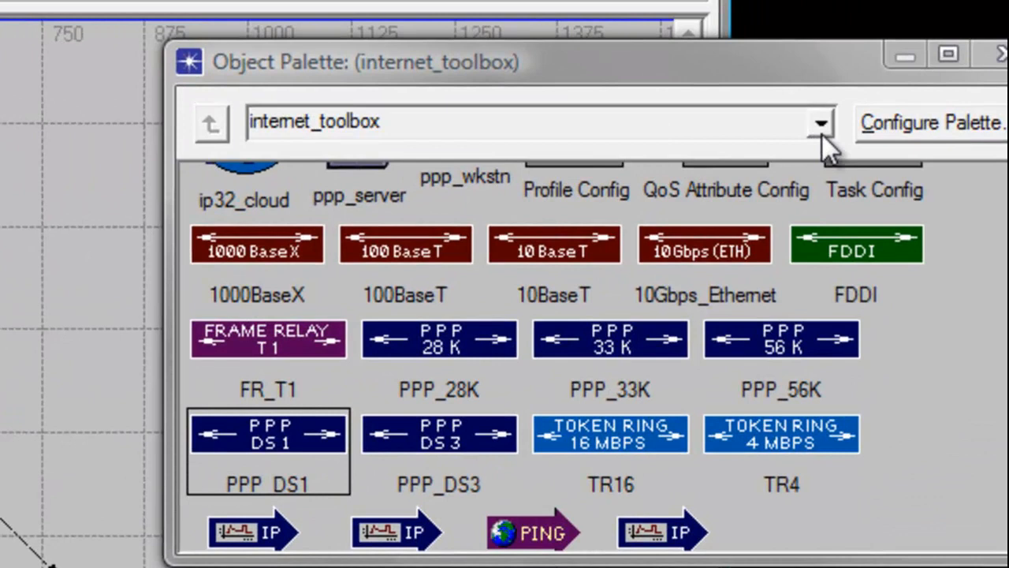
- Switch the Object Palette to the utilities collection
left_click(822, 122)
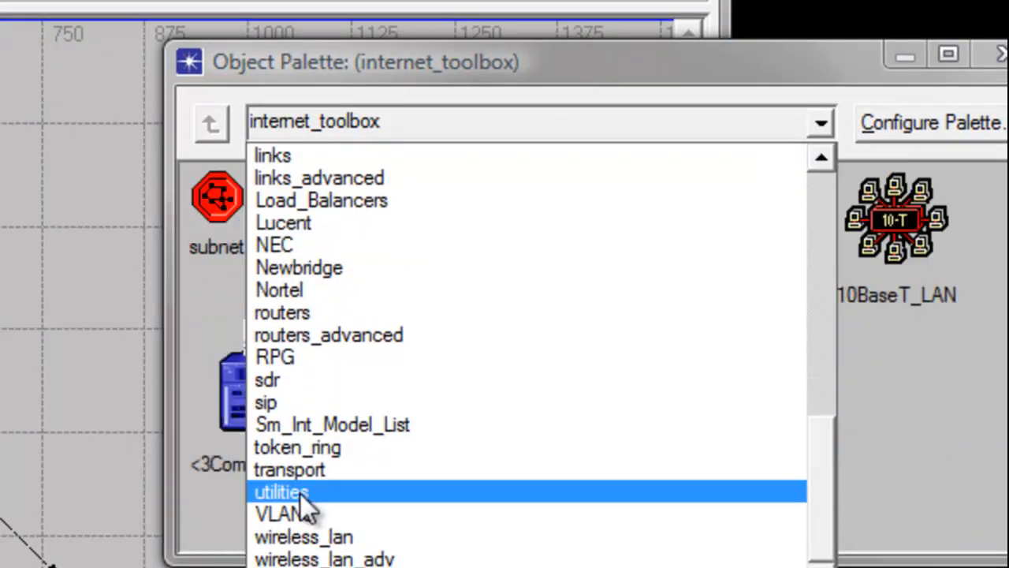
left_click(280, 491)
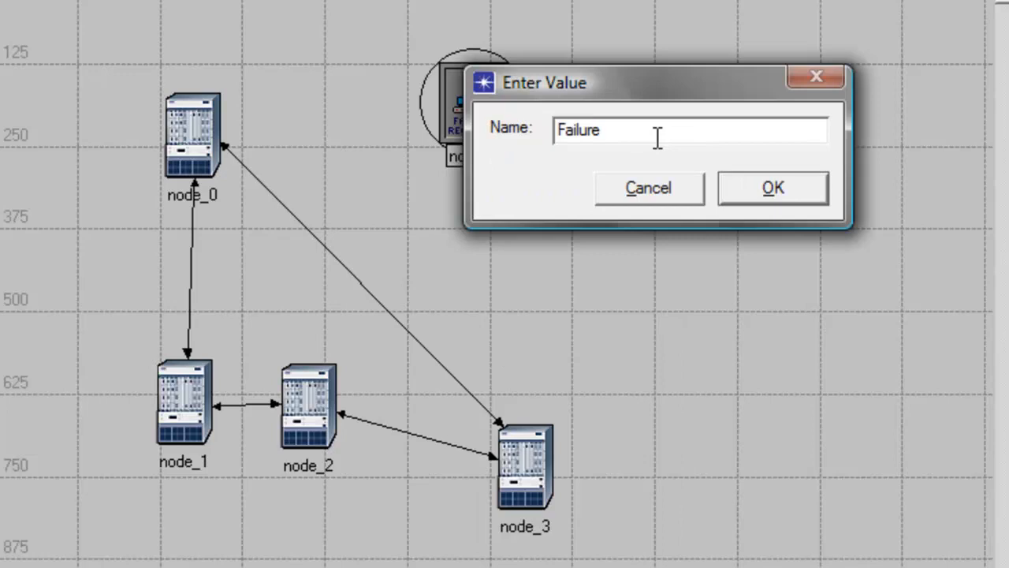
- Name the failure object Failure/Recovery and the first router SF_Router
type("/")
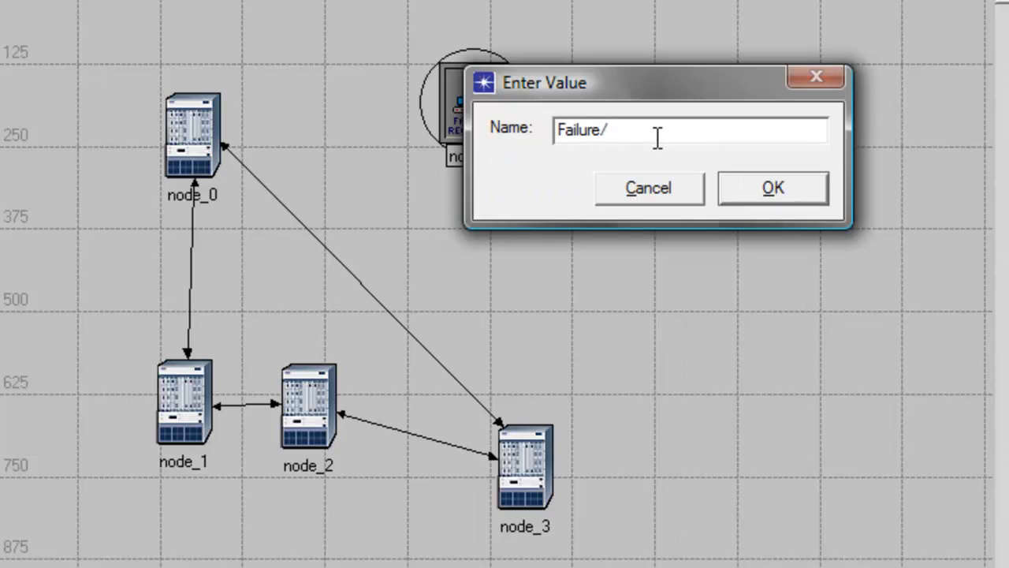
type("Recovery")
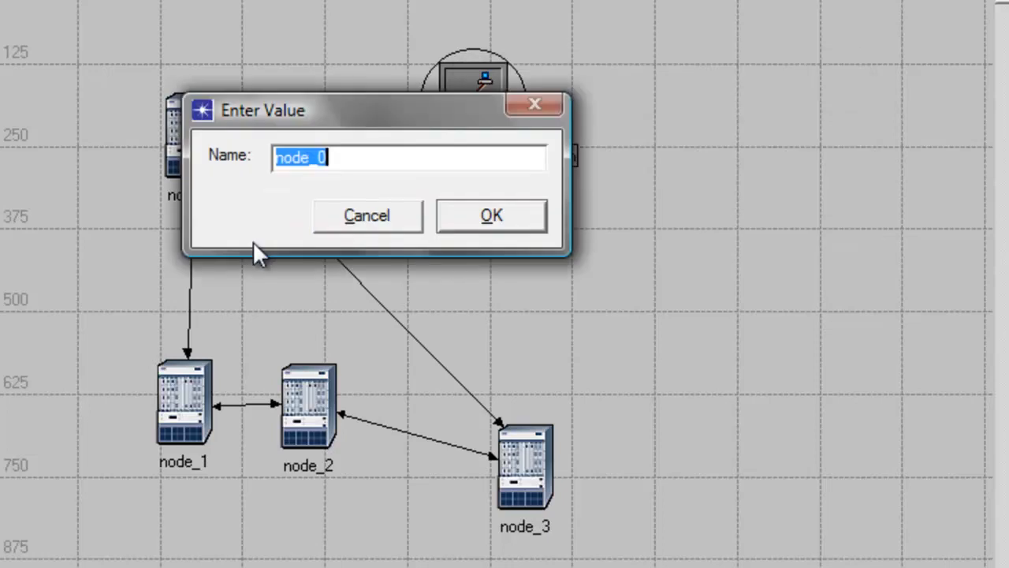
type("SF")
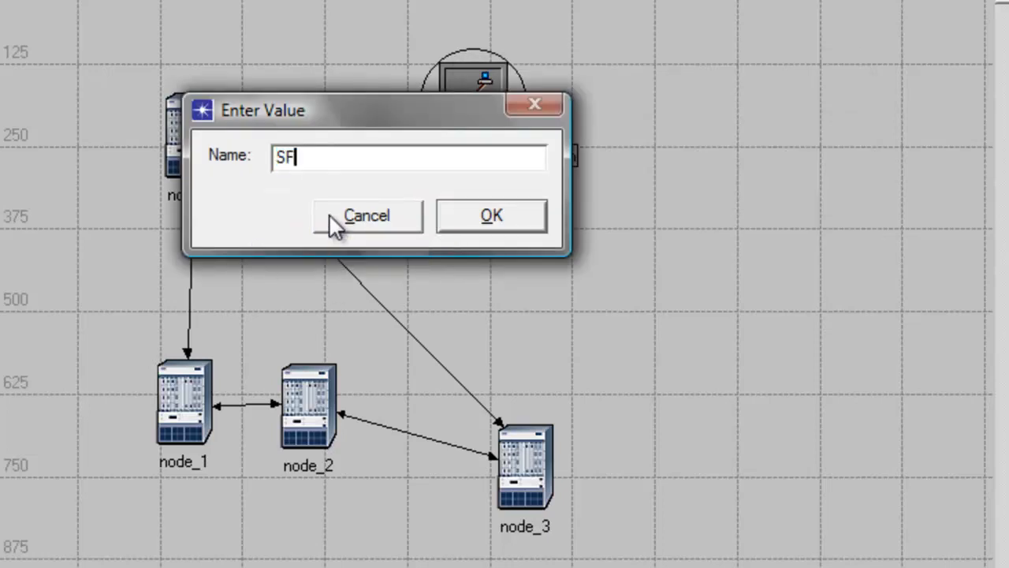
type("_R")
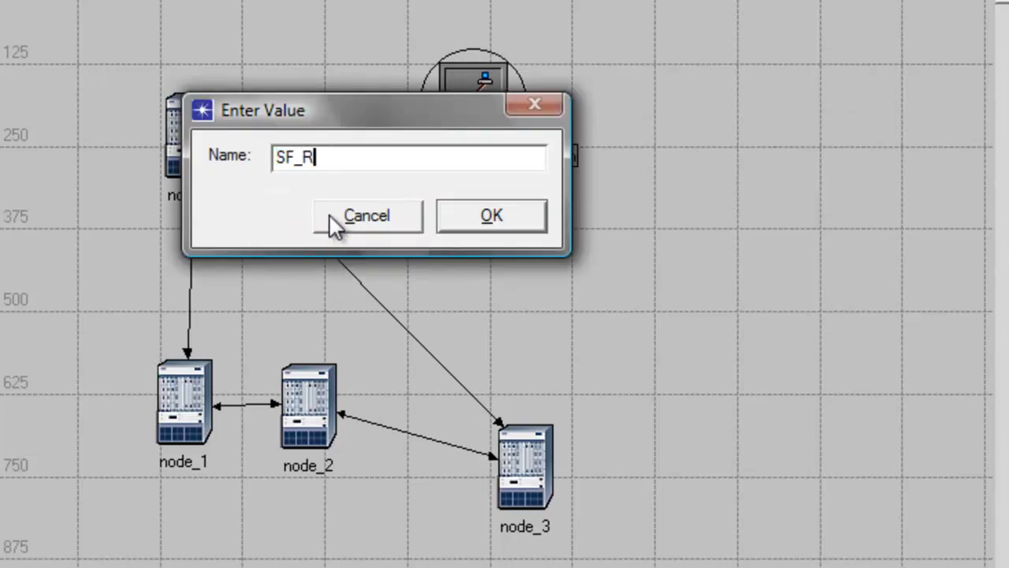
type("outer")
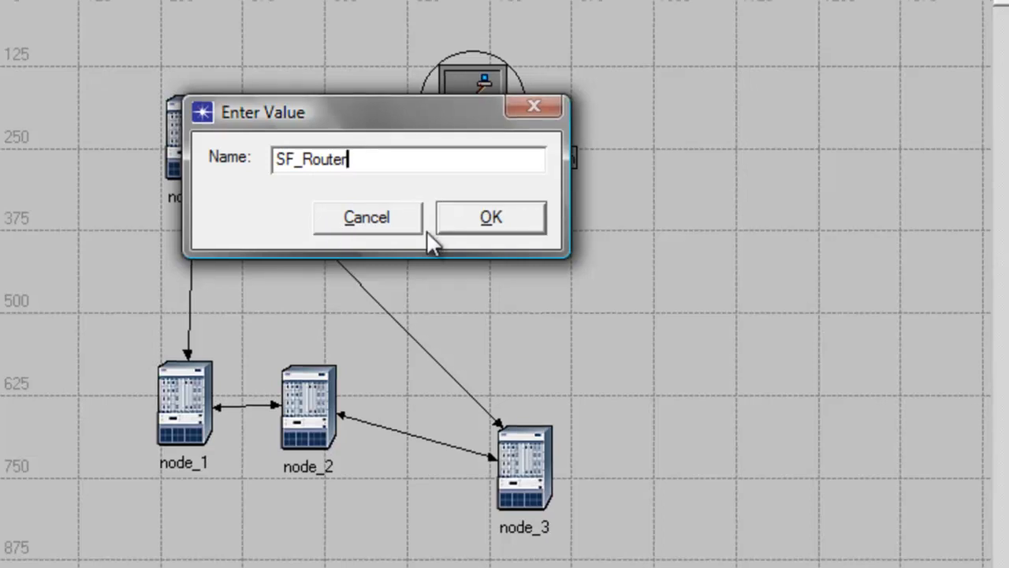
left_click(490, 216)
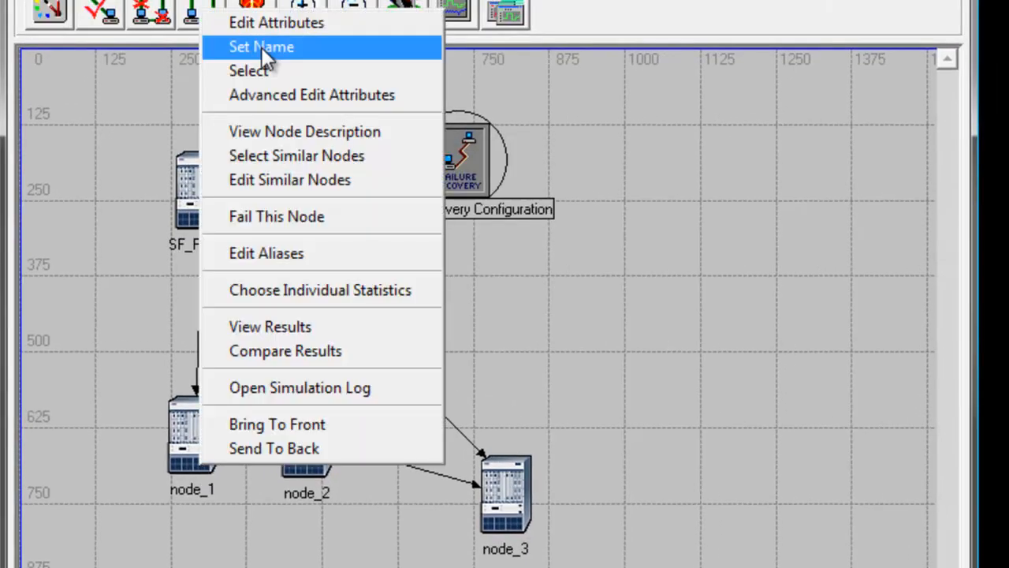
- Rename the remaining routers MB_Router1, MB_Router2 and LA_Router
left_click(261, 47)
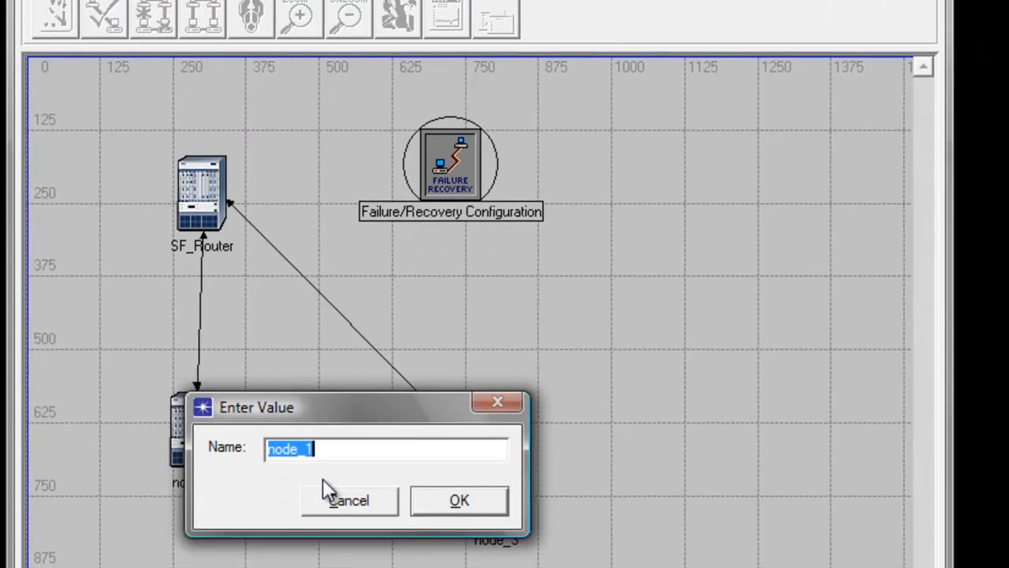
type("MB_Rou")
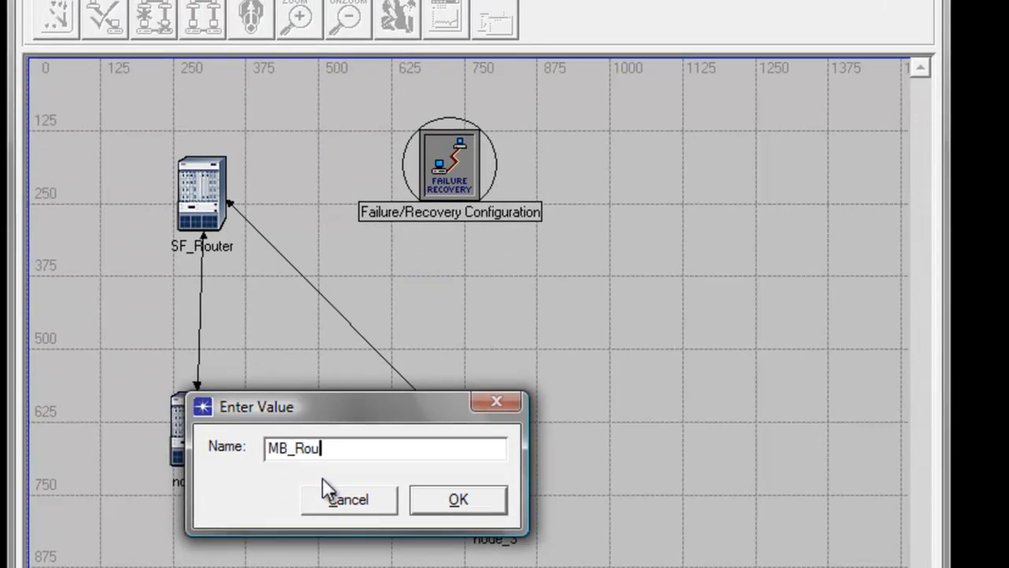
type("ter1")
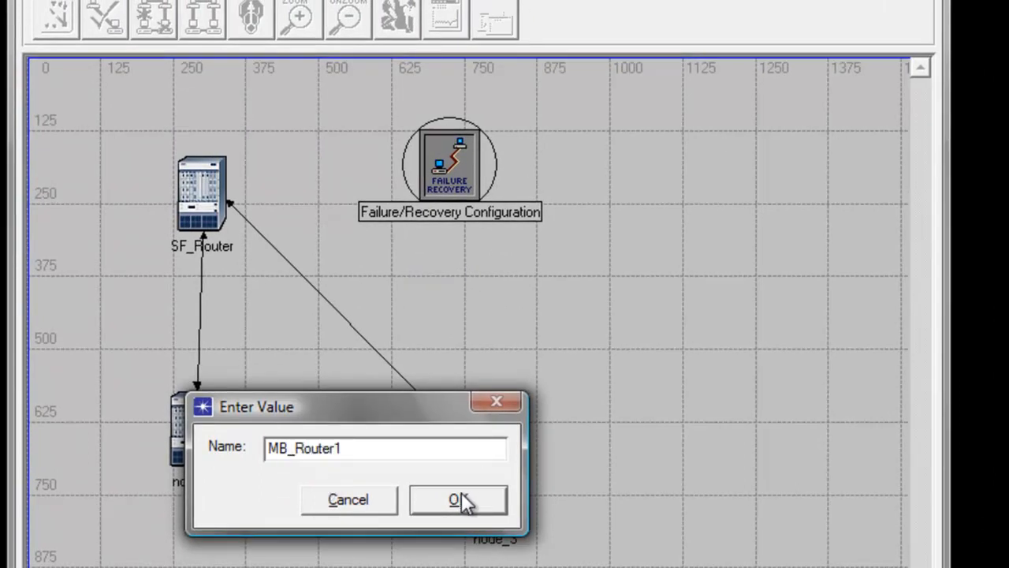
left_click(457, 499)
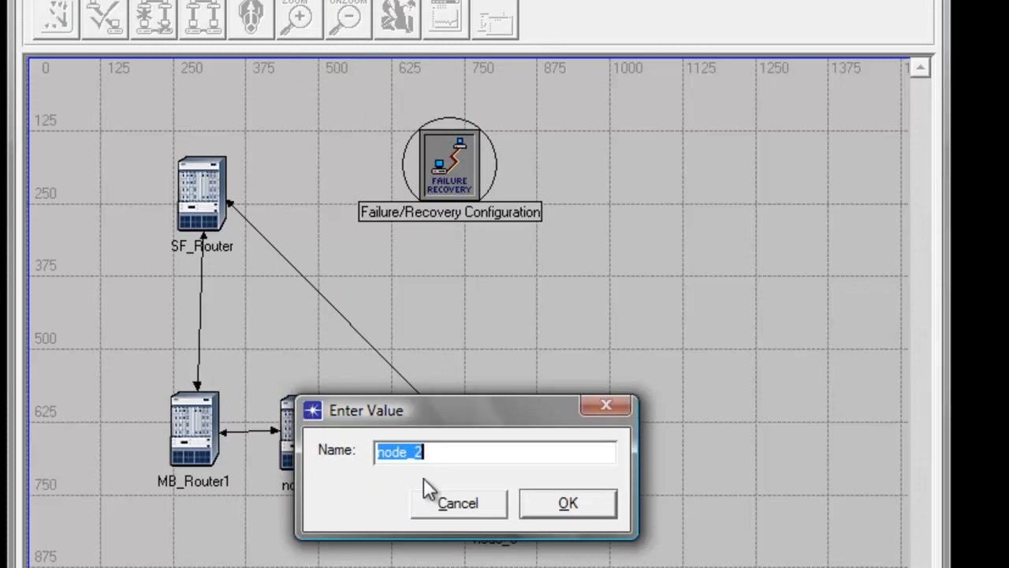
type("MB_R")
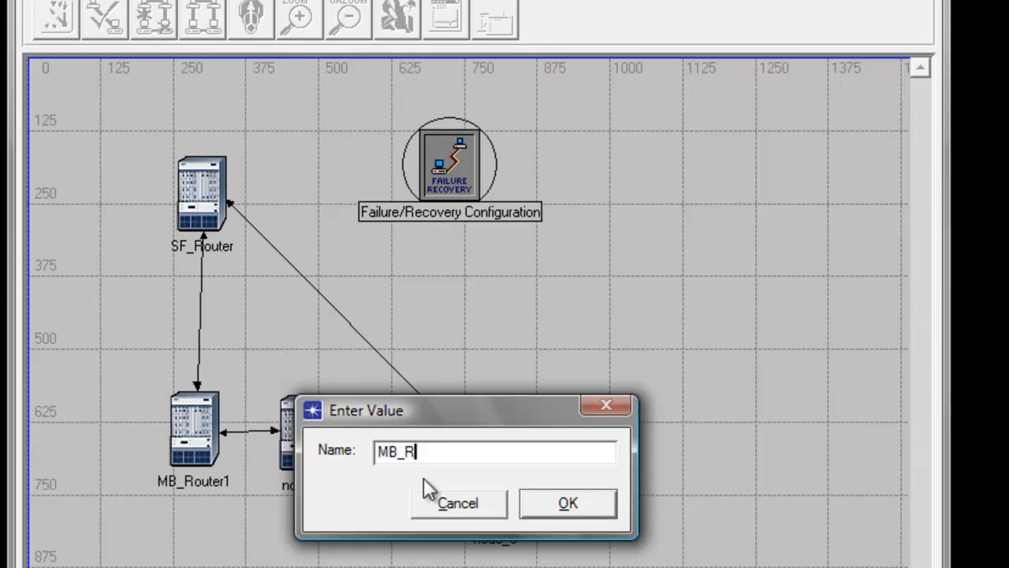
type("outer2")
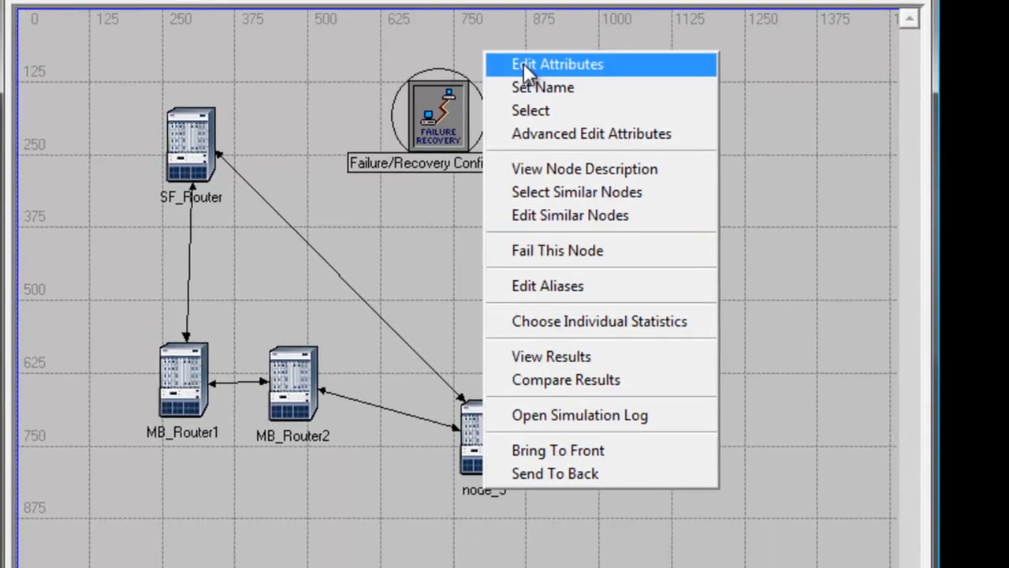
left_click(542, 87)
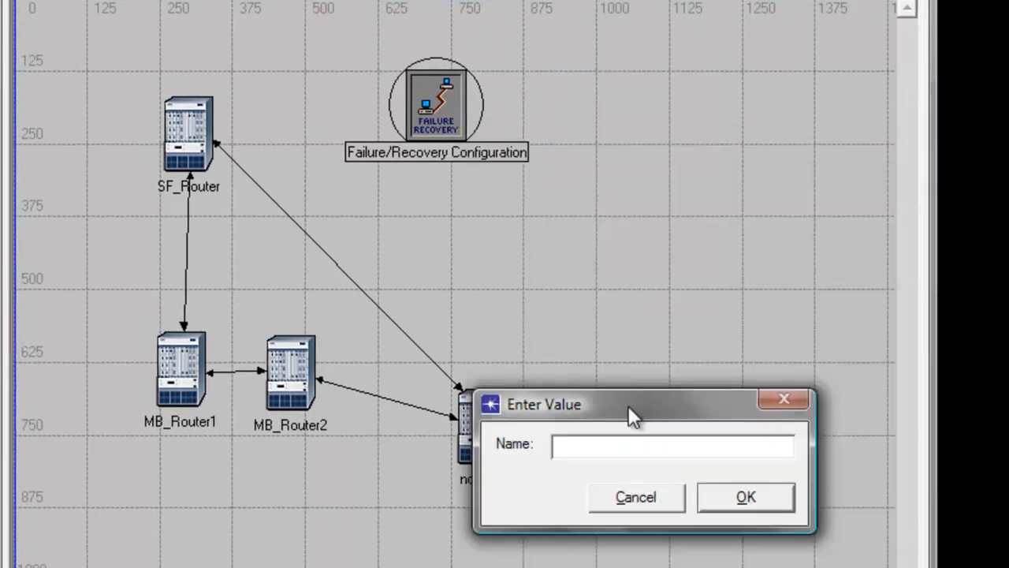
type("LA_")
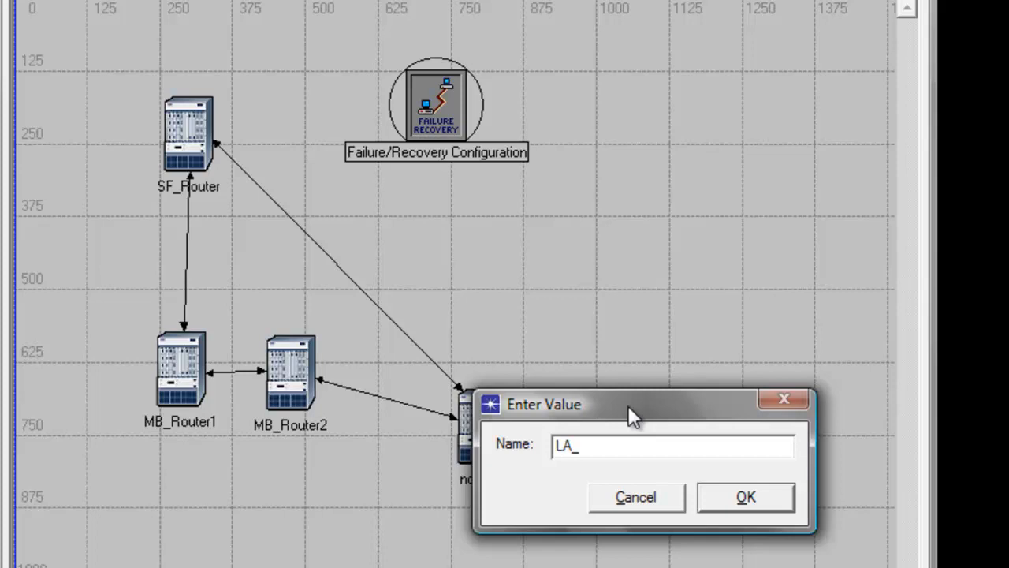
type("Router")
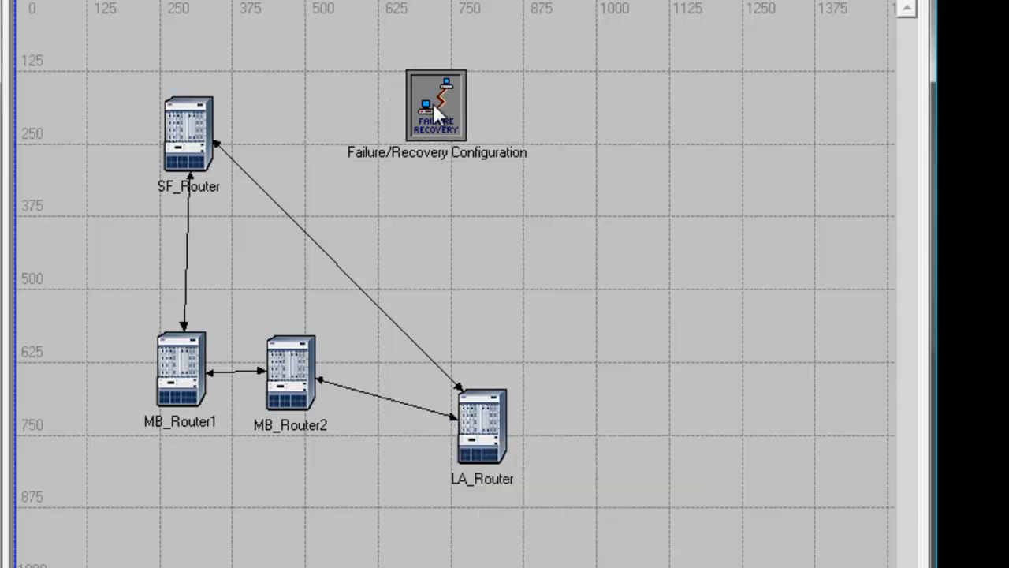
mouse_move(447, 129)
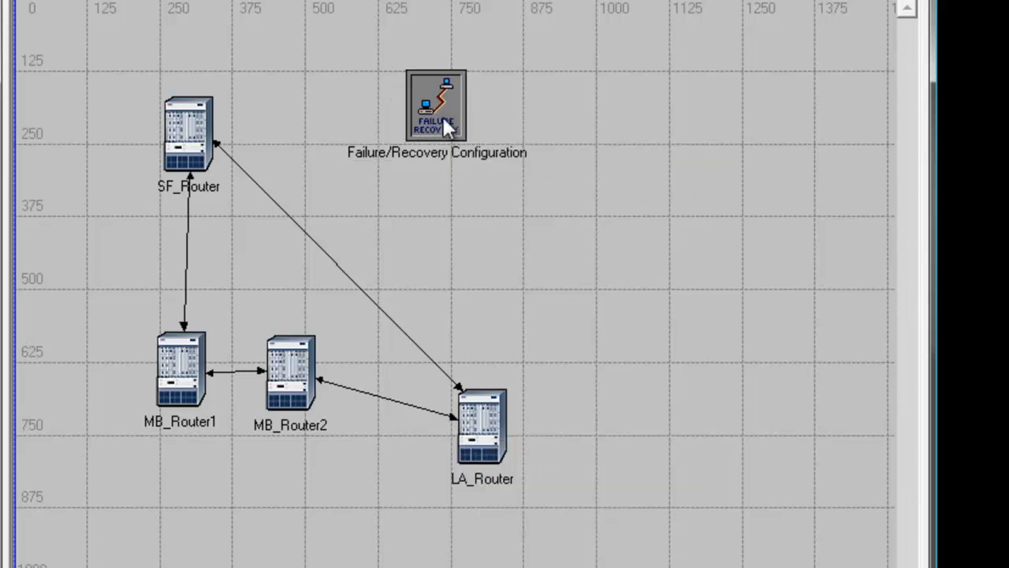
- Add one link failure entry for SF_Router <-> LA_Router at time 400
right_click(435, 107)
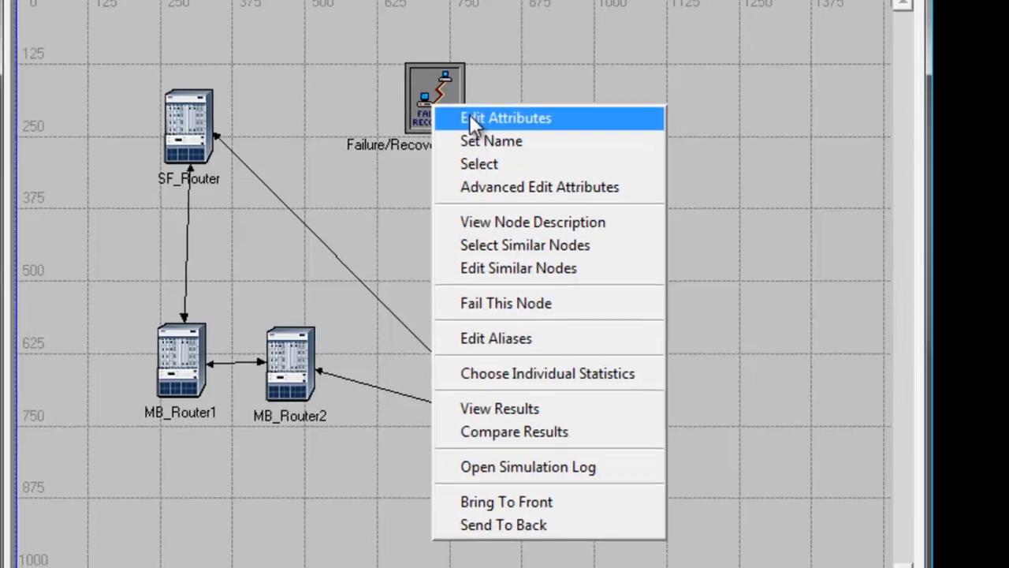
left_click(505, 117)
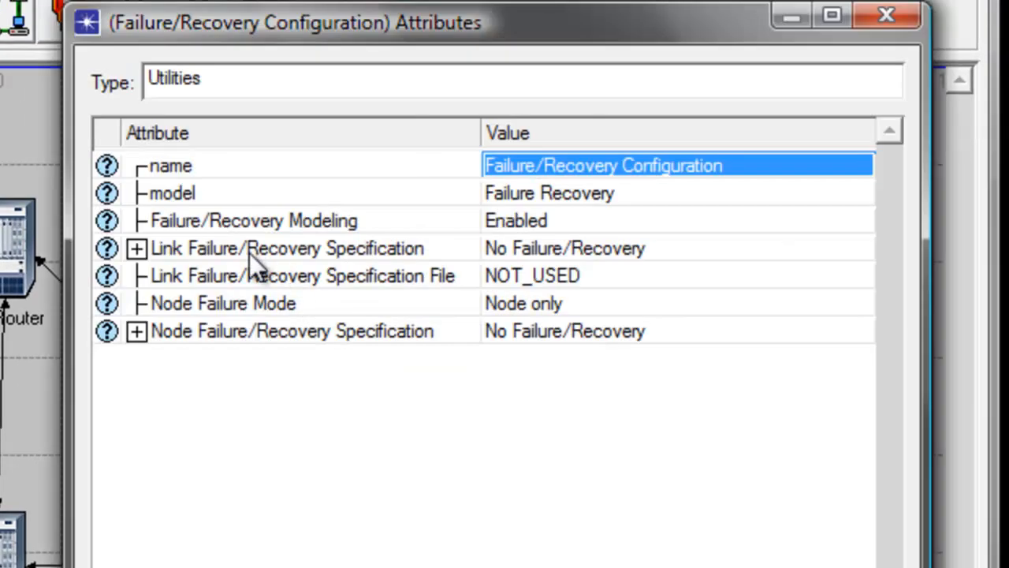
mouse_move(422, 272)
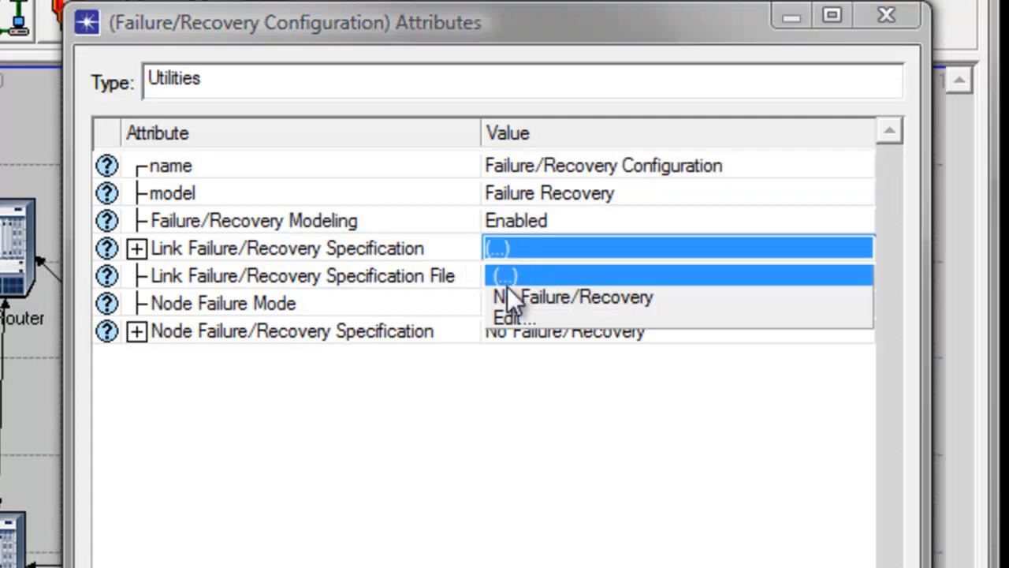
left_click(512, 317)
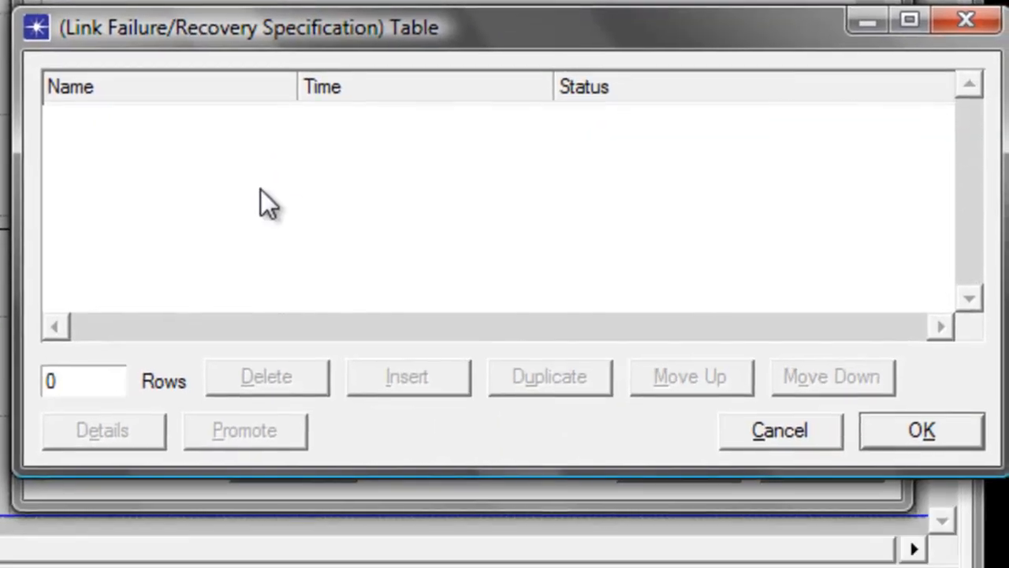
left_click(83, 381)
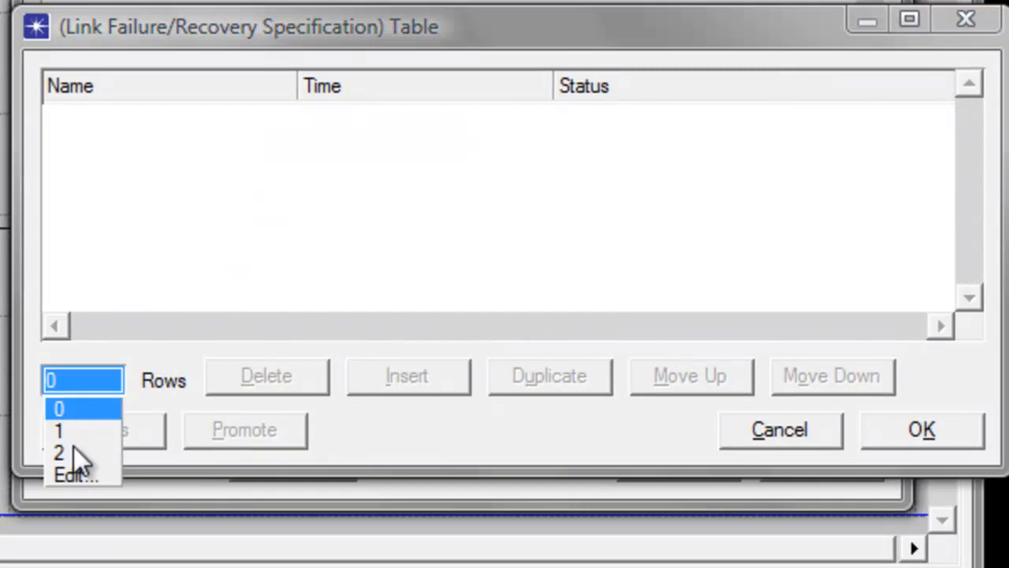
left_click(59, 430)
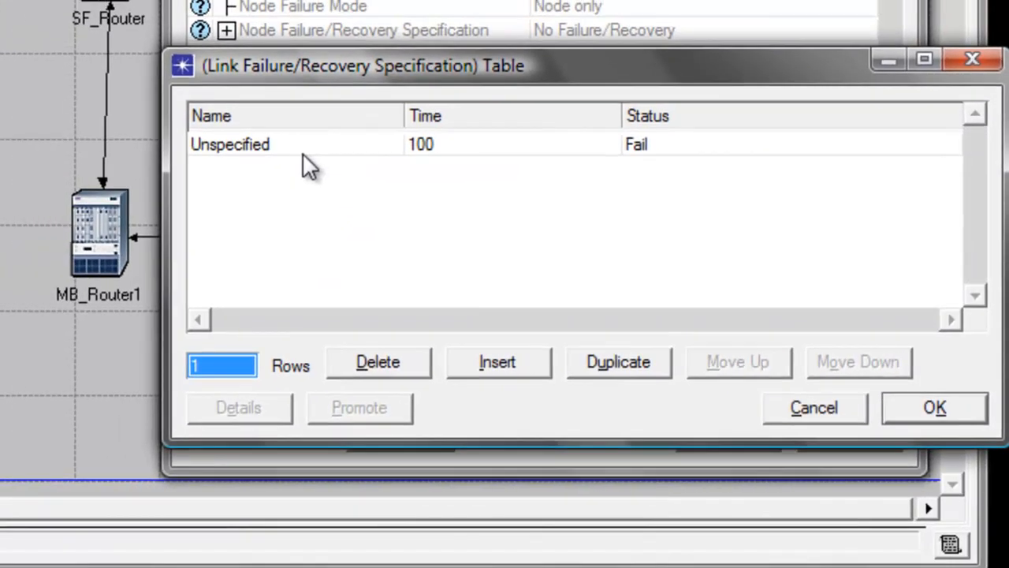
left_click(296, 144)
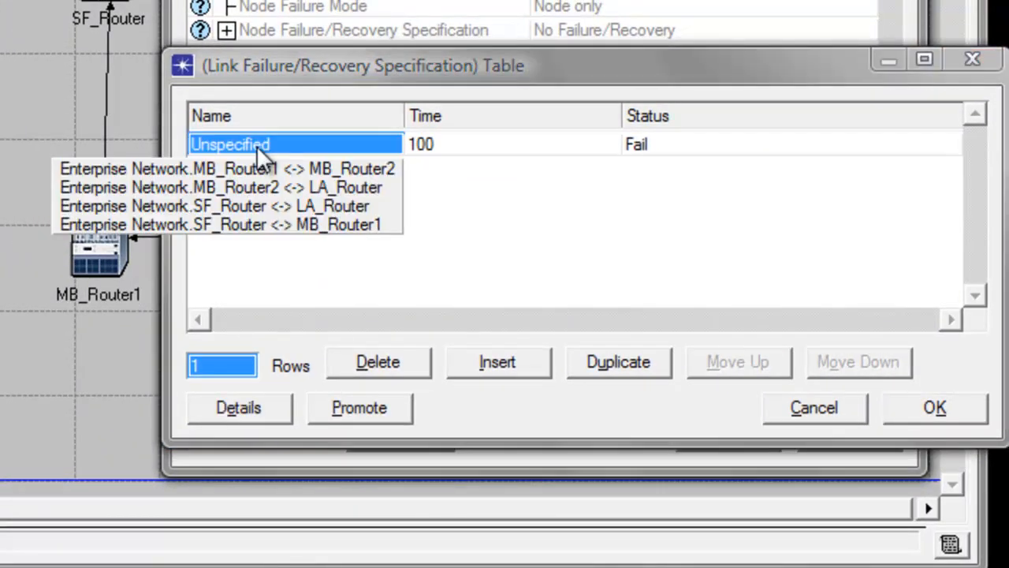
mouse_move(256, 217)
type("400")
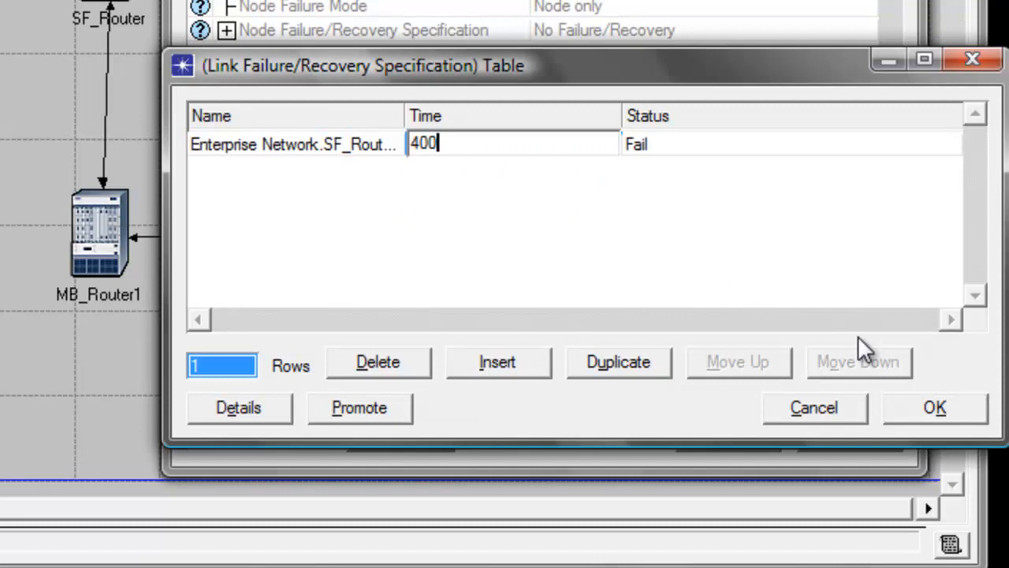
left_click(934, 407)
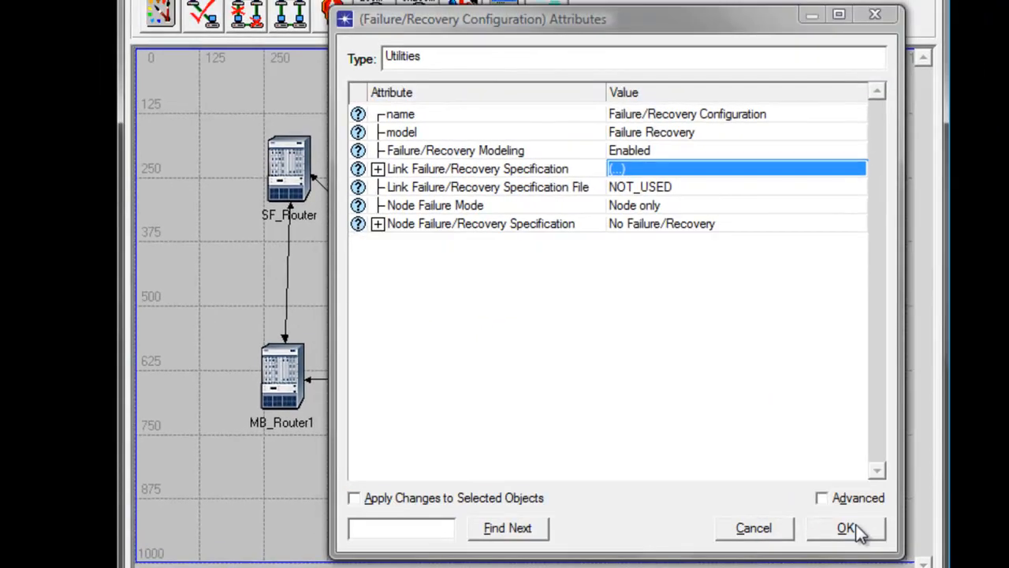
- Apply the failure settings and open LA_Router's Routing Table Export choices
left_click(846, 527)
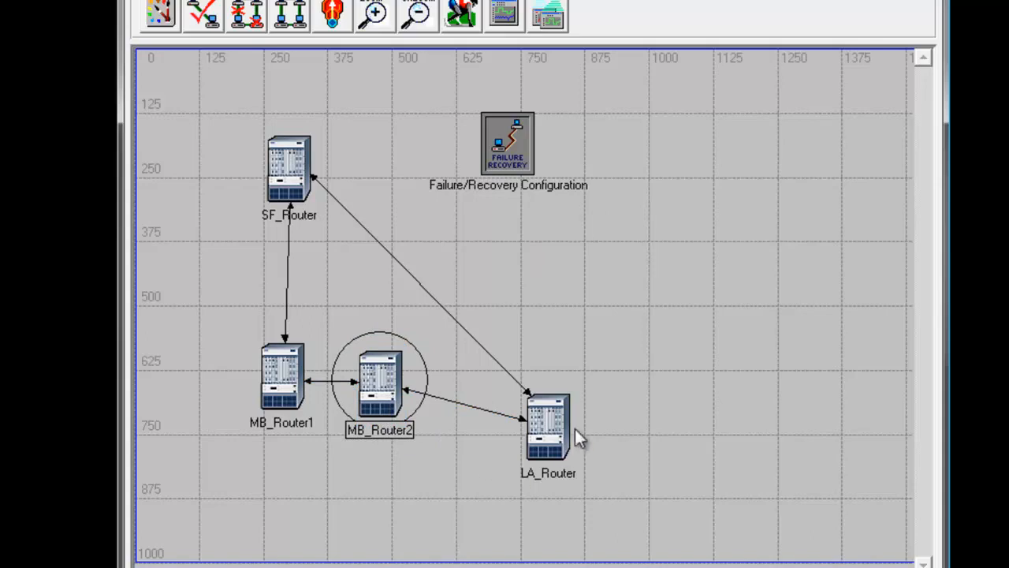
mouse_move(384, 388)
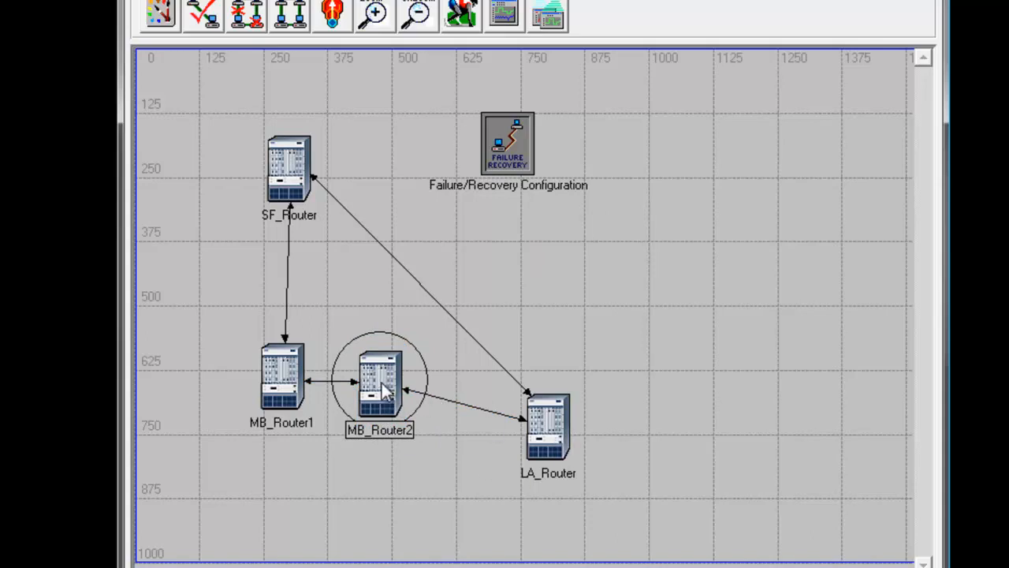
right_click(382, 386)
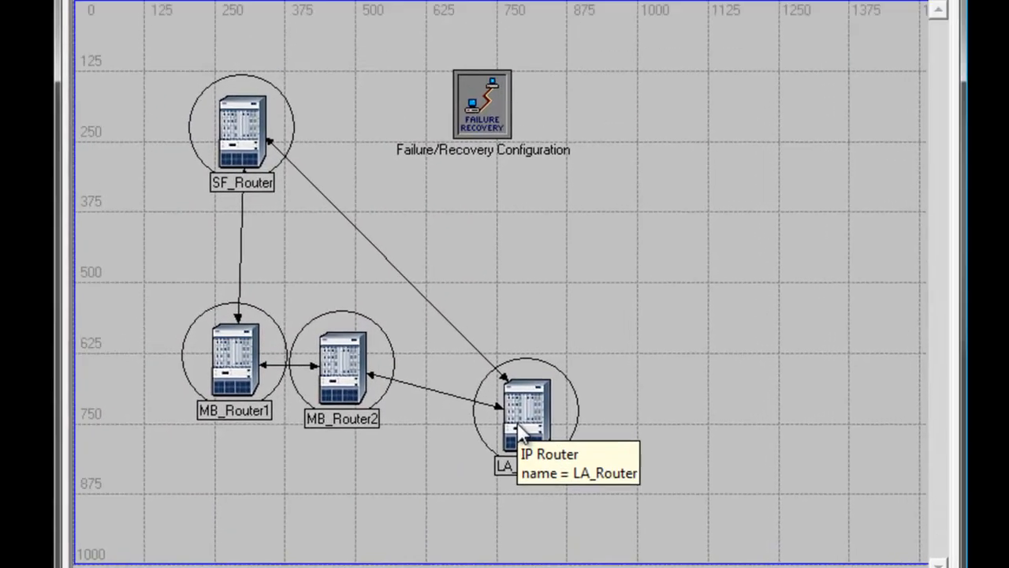
right_click(524, 409)
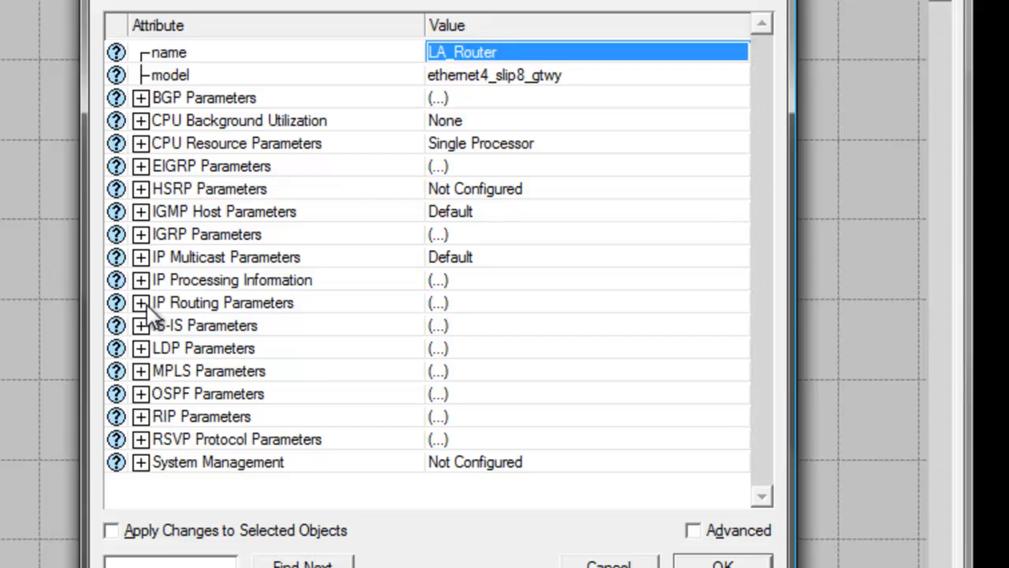
mouse_move(308, 319)
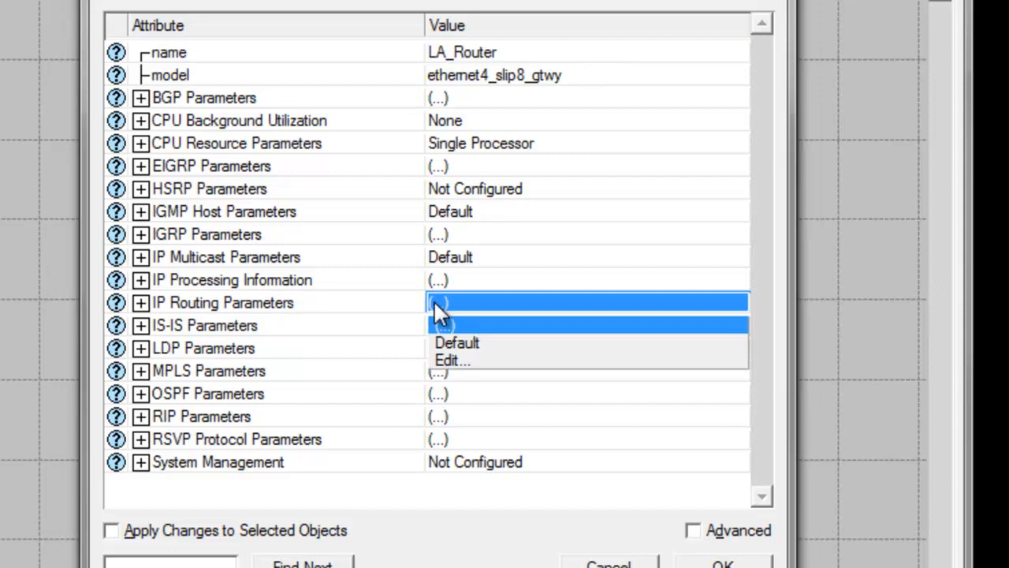
left_click(452, 360)
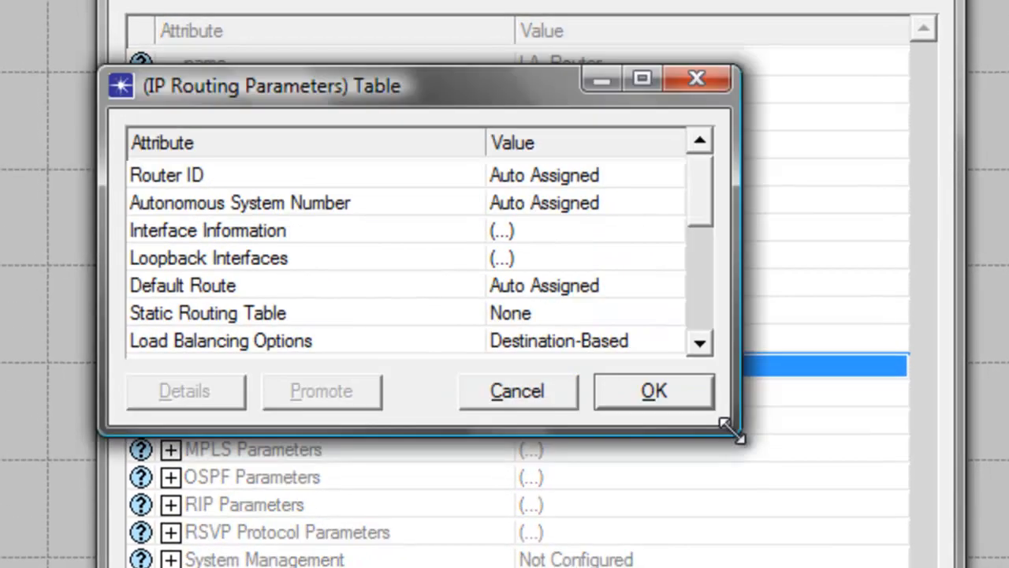
left_click_drag(729, 433, 797, 551)
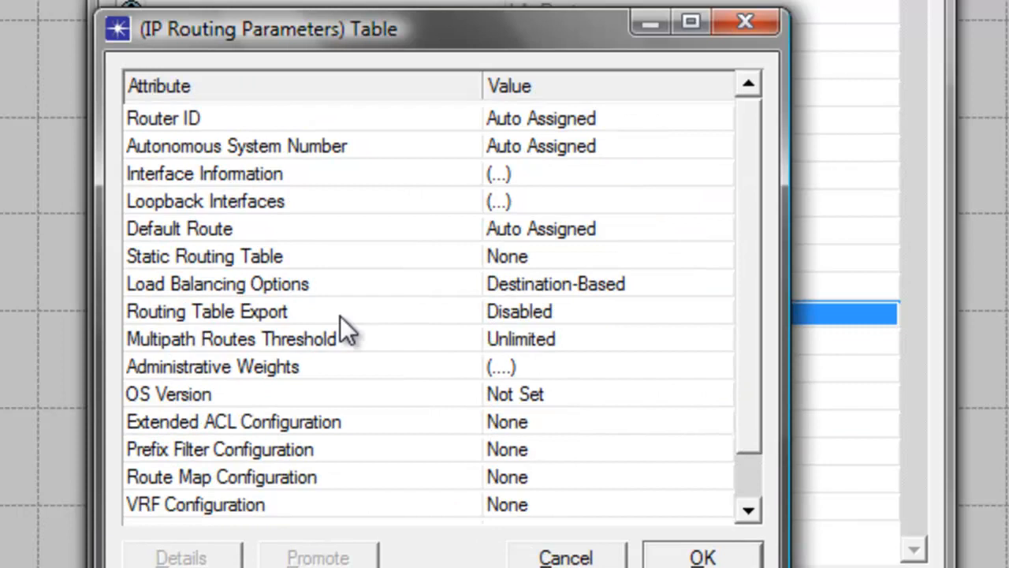
left_click(607, 310)
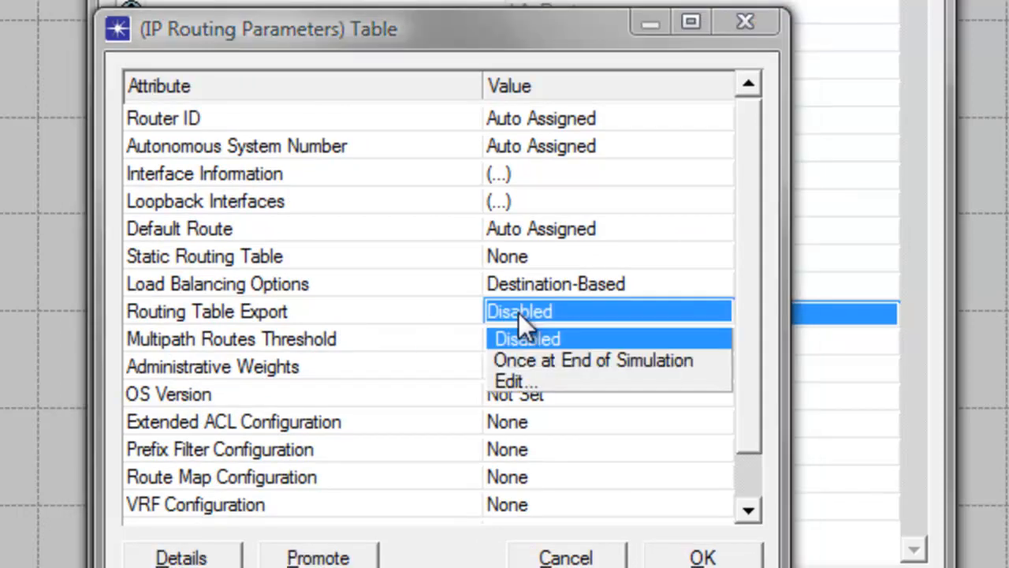
mouse_move(552, 370)
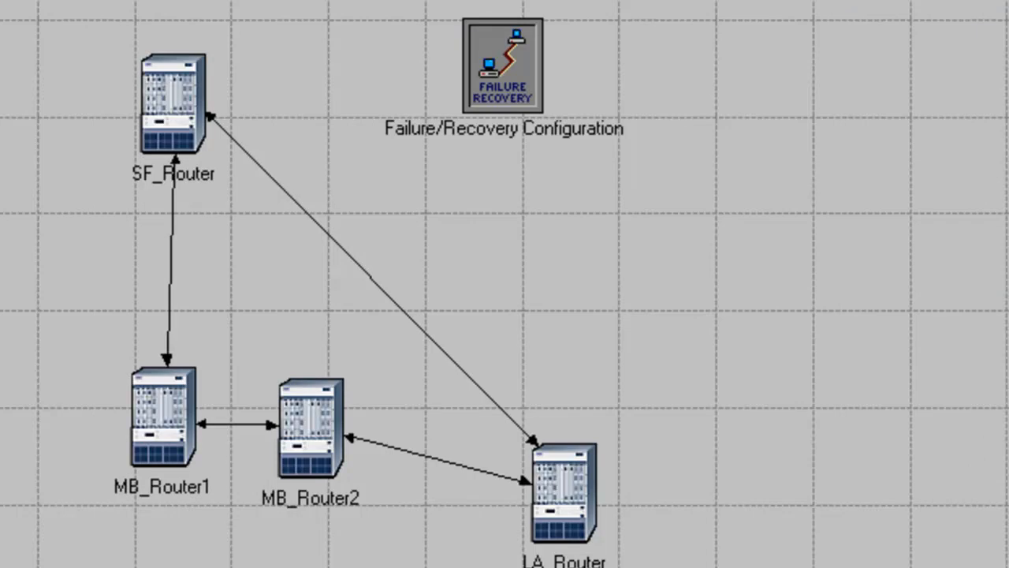
mouse_move(540, 295)
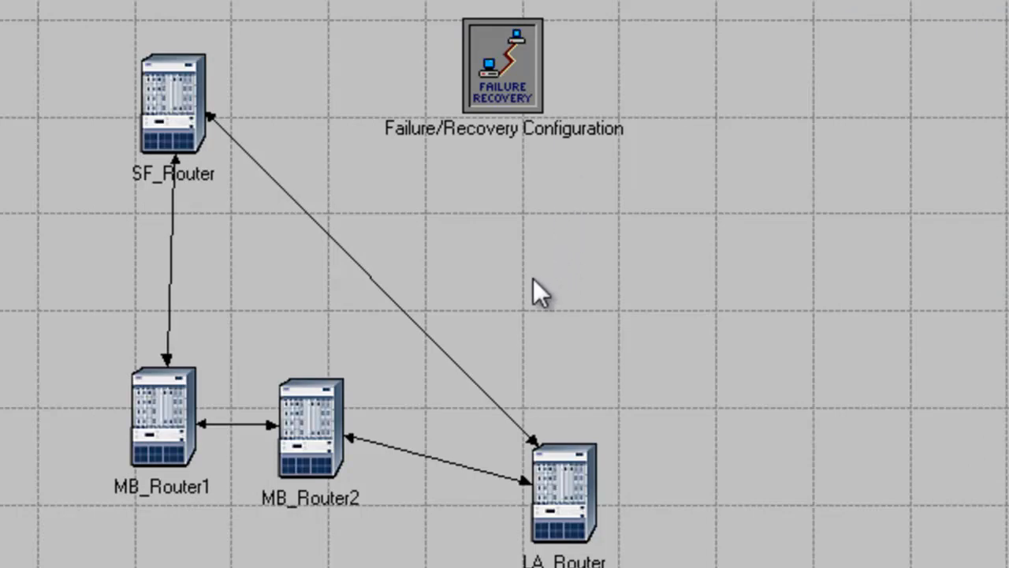
- Collect Global RIP Traffic Received and Sent, plus Node Statistics route table updates
right_click(528, 288)
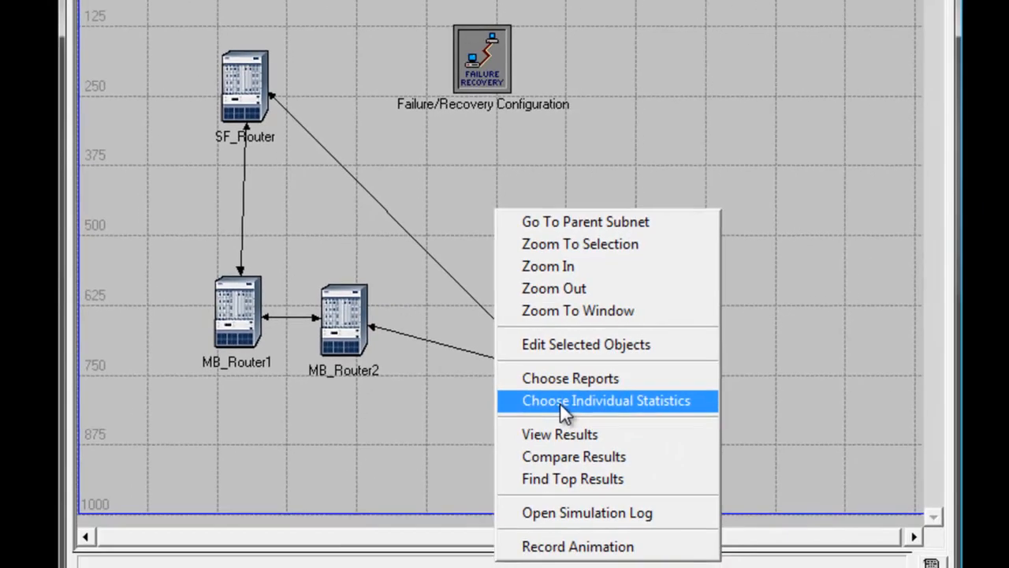
left_click(605, 400)
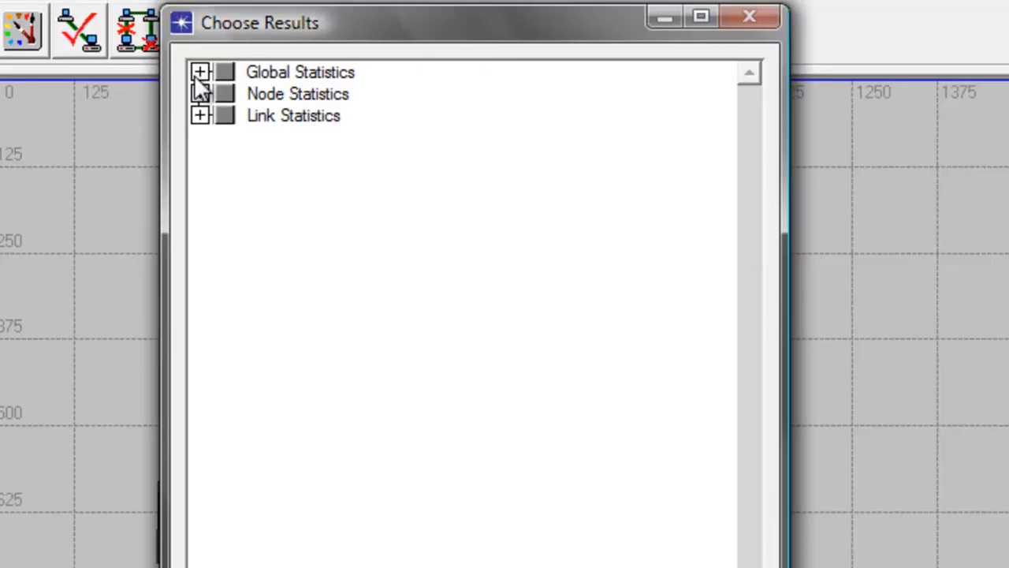
left_click(200, 71)
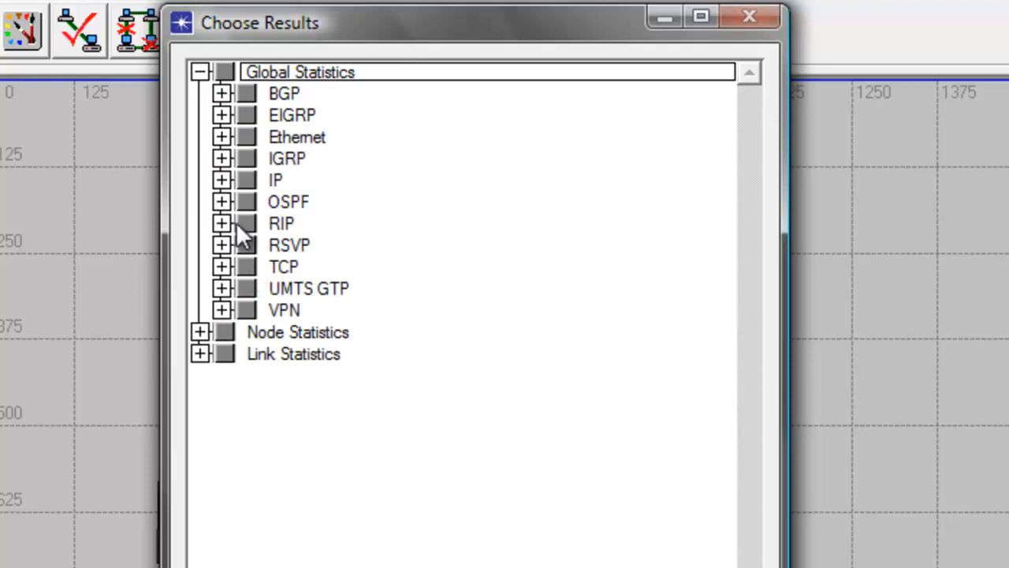
left_click(223, 223)
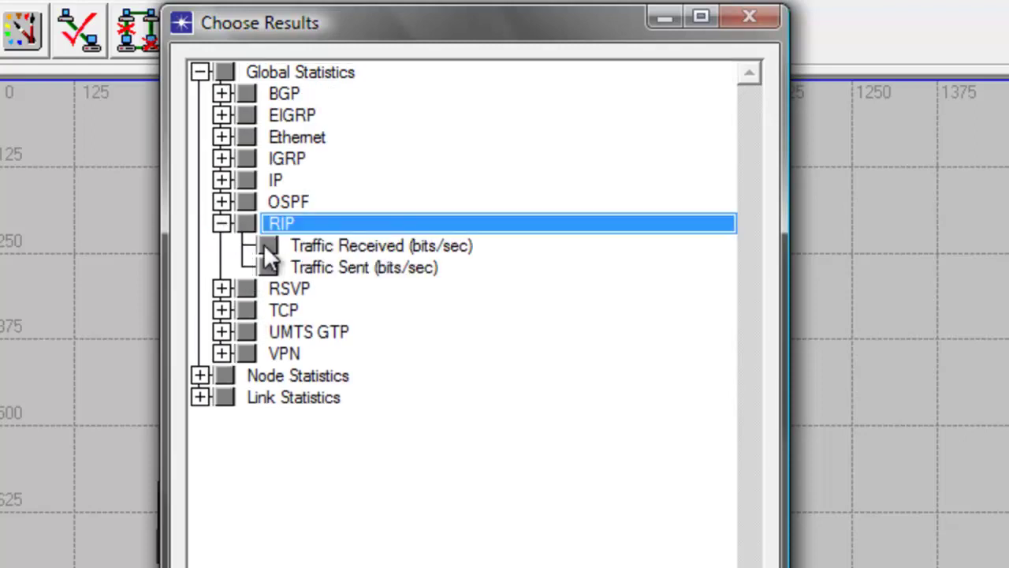
left_click(268, 245)
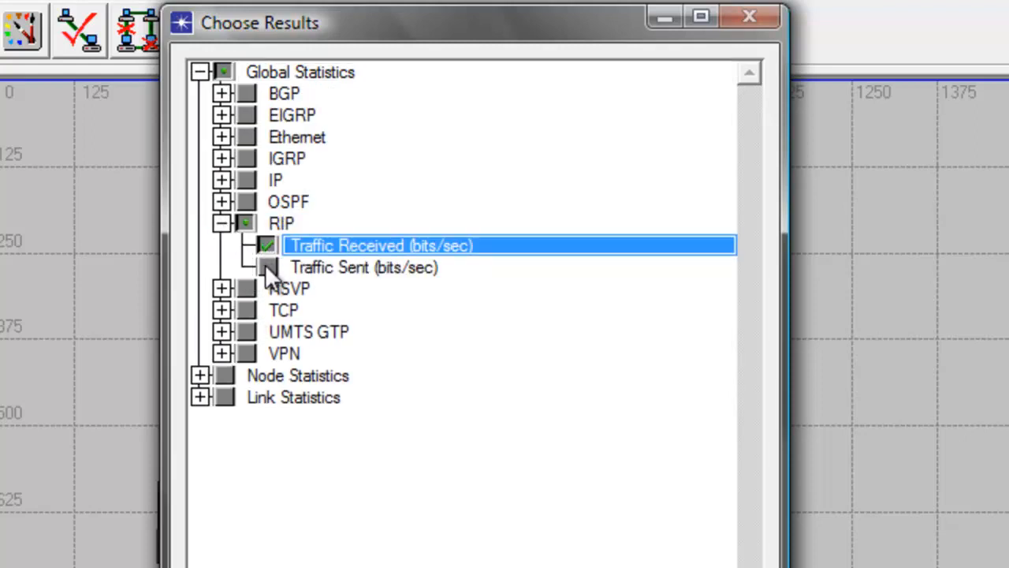
left_click(268, 268)
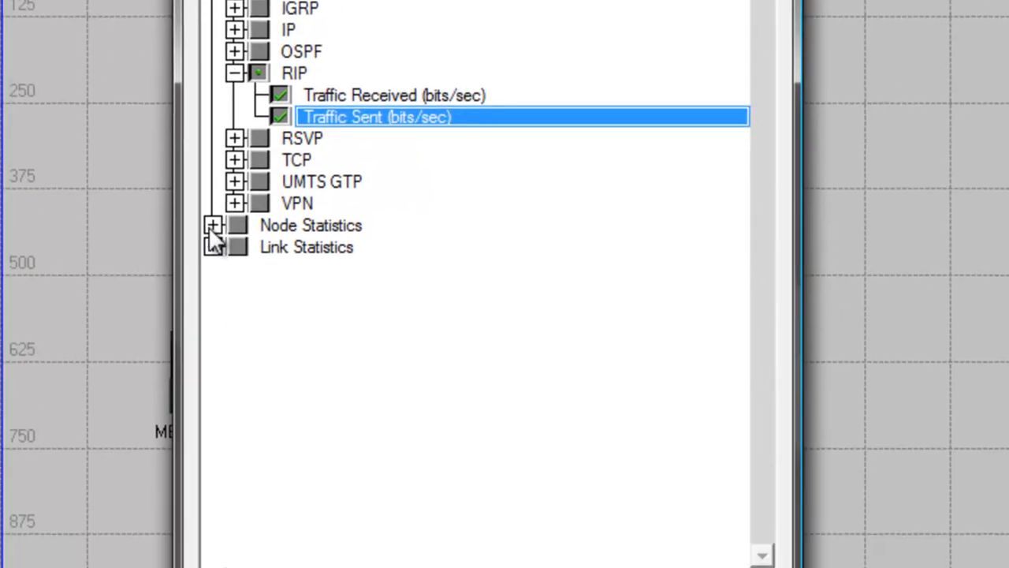
left_click(213, 224)
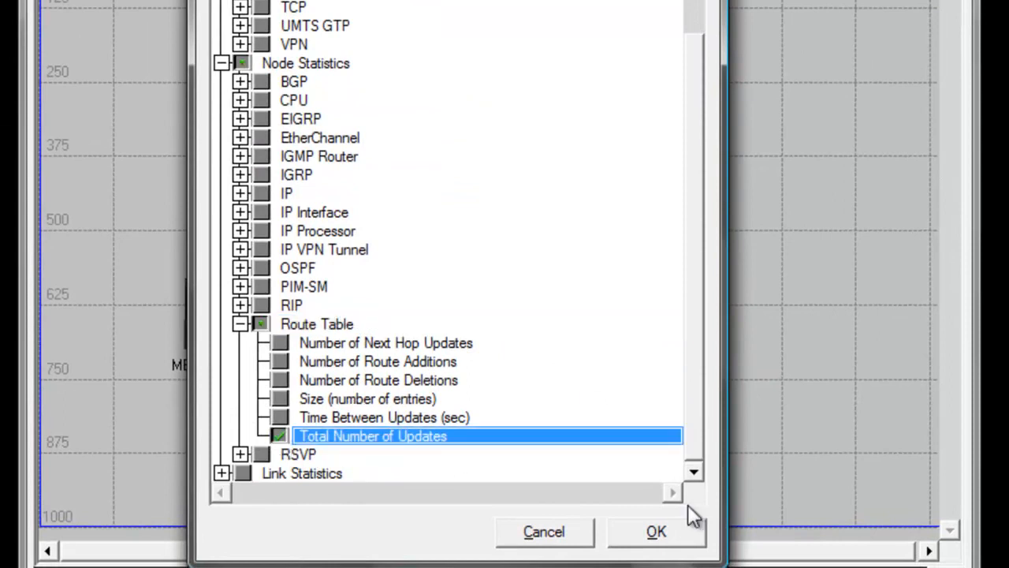
left_click(656, 530)
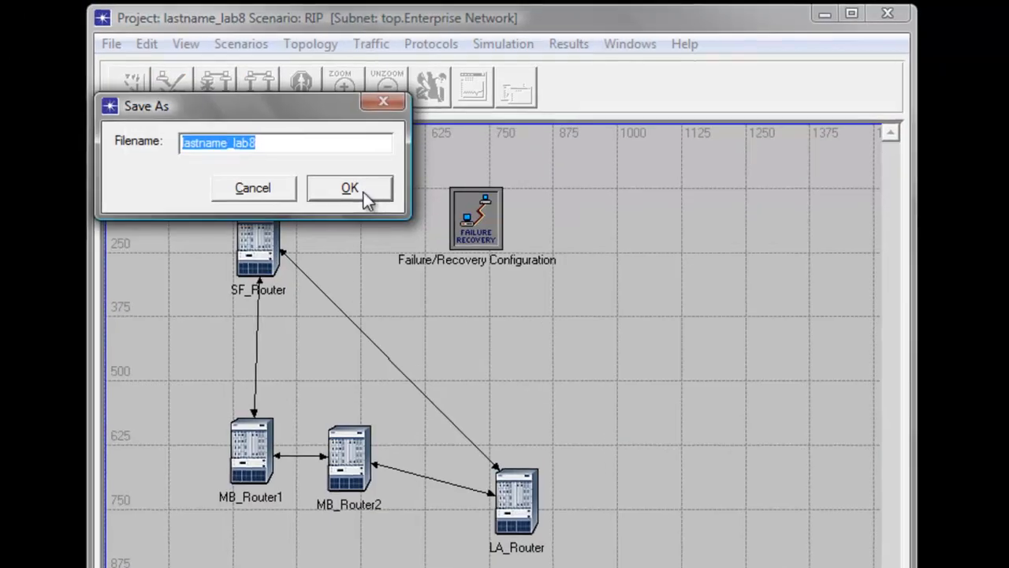